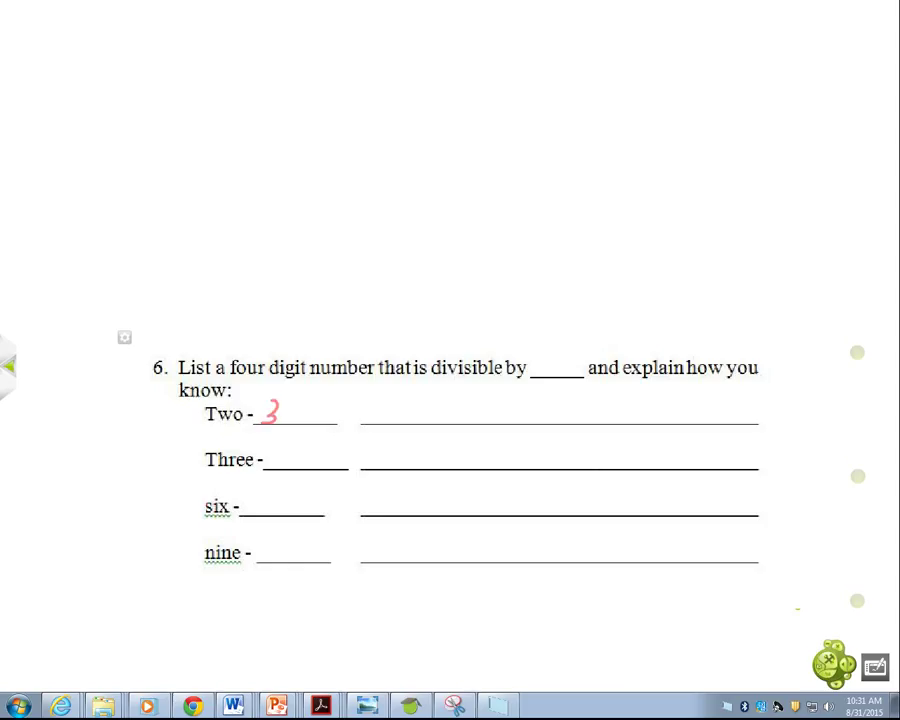
- Handwrite a red four-digit even number beside Two in question 6
{"action": "type", "text": "264"}
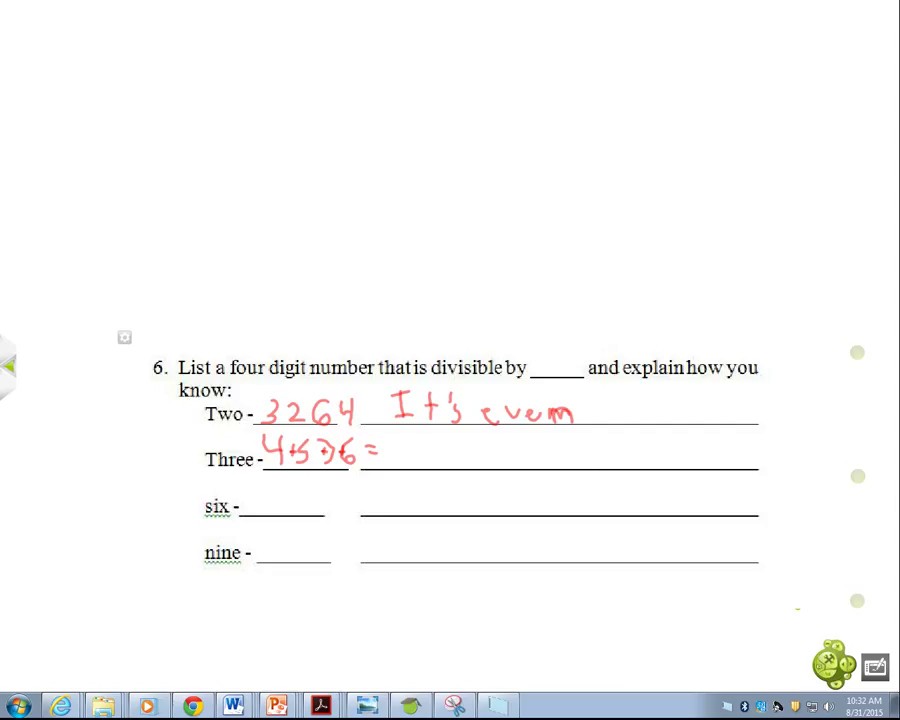
- Write 'It's even' after 3264 and '4536 = 18 divisible by 3' on the Three line
{"action": "type", "text": "18 divisible by 3"}
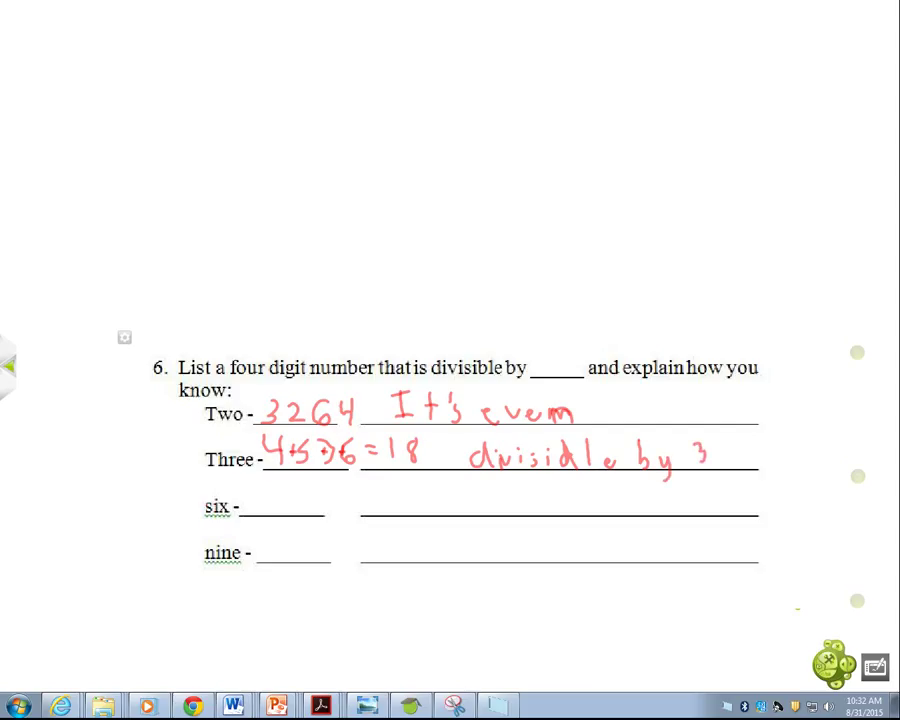
- Handwrite 4536 followed by an equals sign in red on the six line
{"action": "type", "text": "453"}
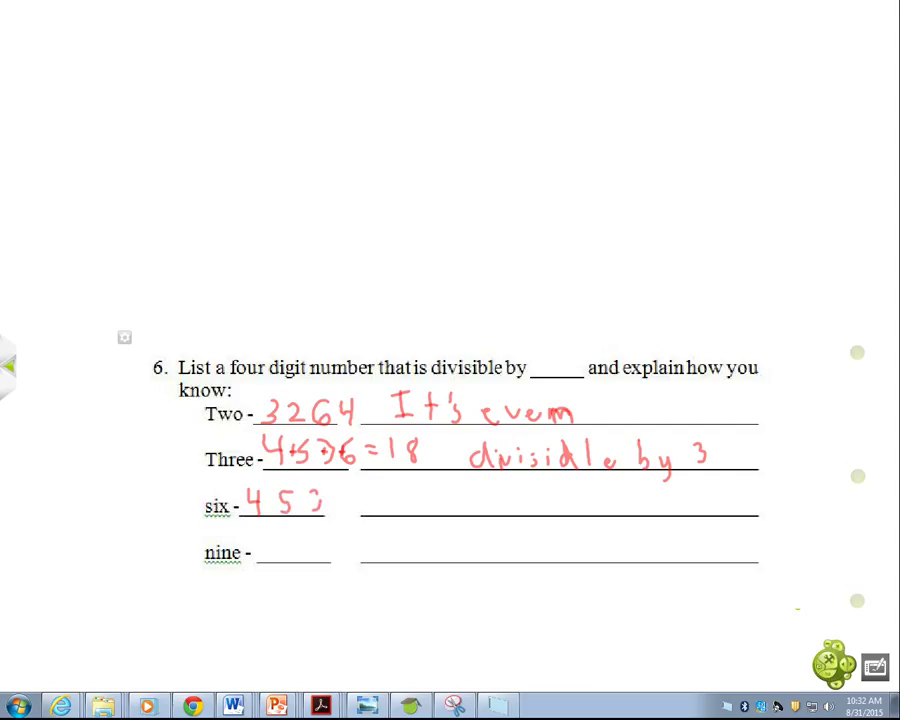
{"action": "left_click_drag", "start_coordinate": [320, 500], "coordinate": [336, 490]}
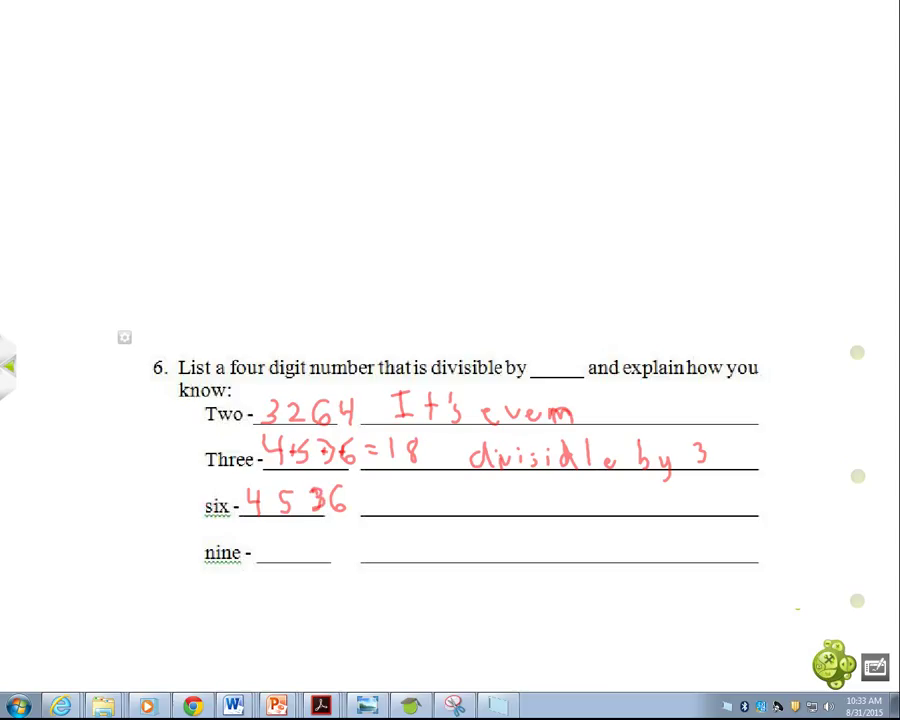
{"action": "left_click_drag", "start_coordinate": [360, 498], "coordinate": [376, 502]}
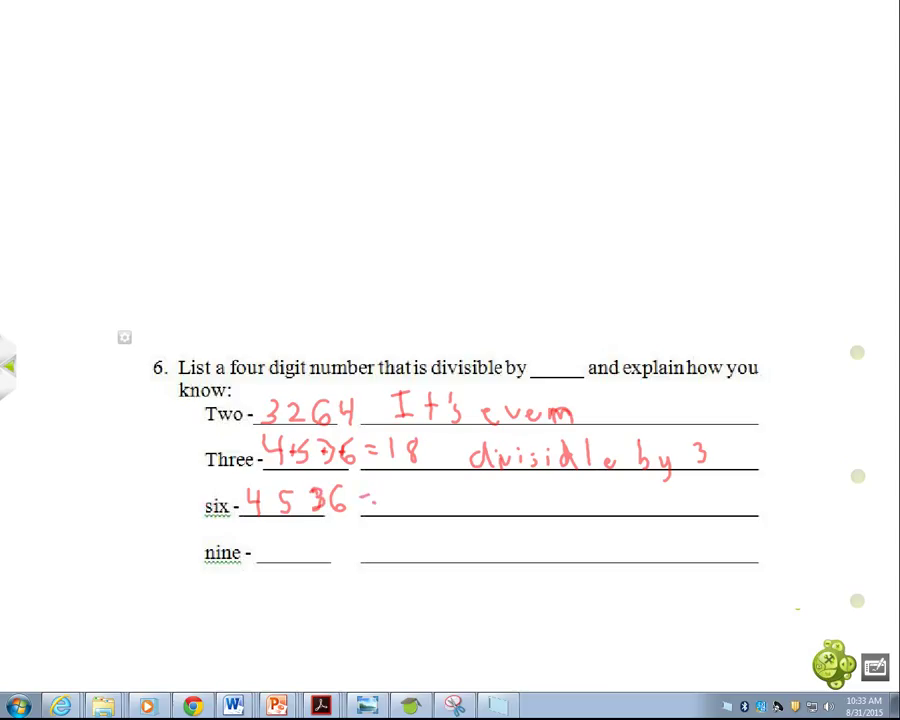